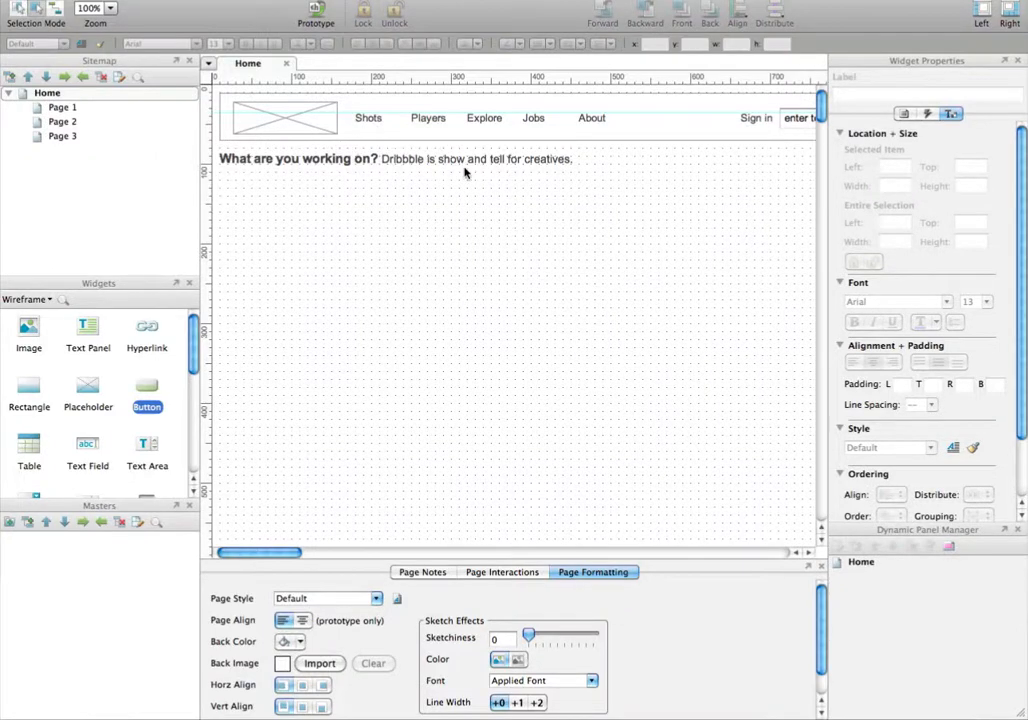
# Scroll across the live Dribbble homepage to study the Ongo is hiring ad box
pyautogui.hscroll(3)
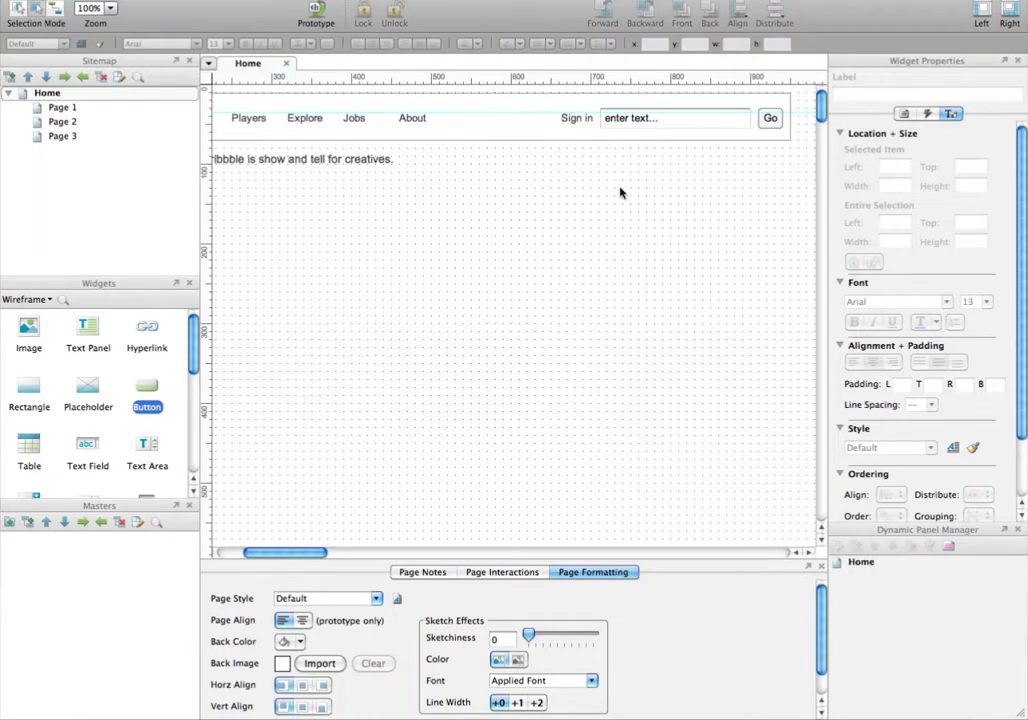
pyautogui.moveTo(656, 150)
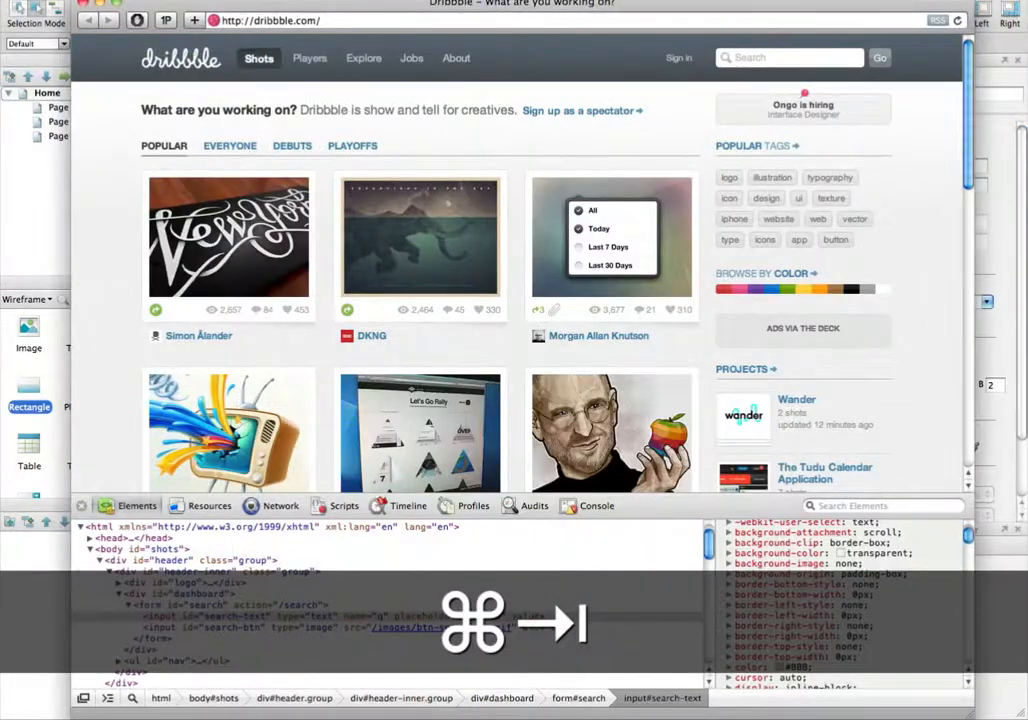
pyautogui.moveTo(804, 108)
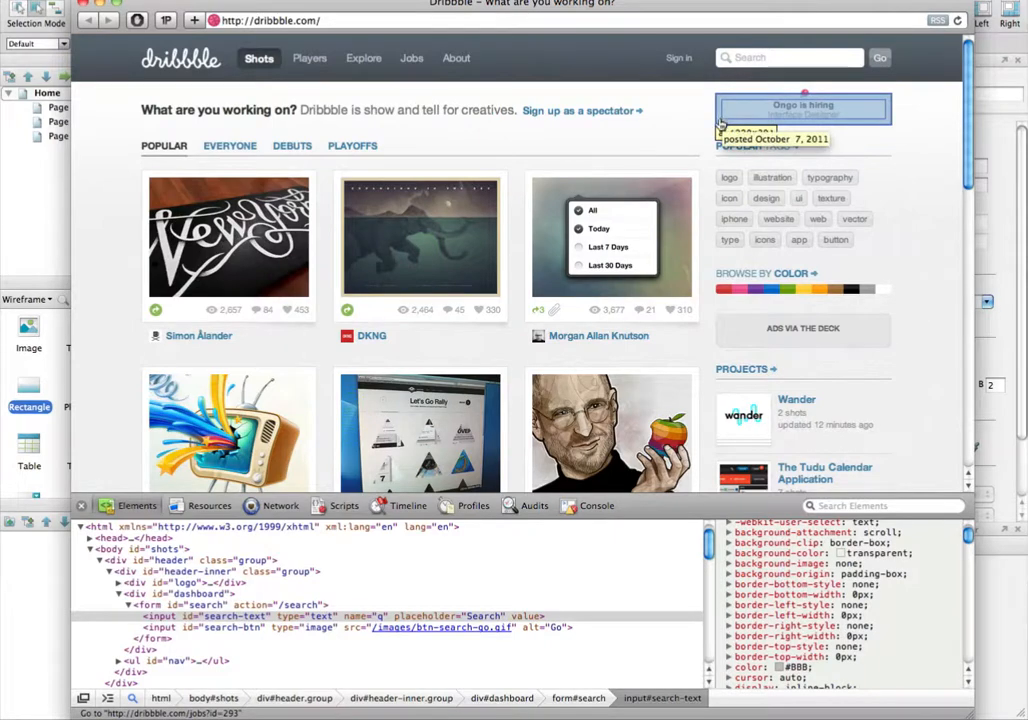
pyautogui.moveTo(844, 108)
pyautogui.write('220')
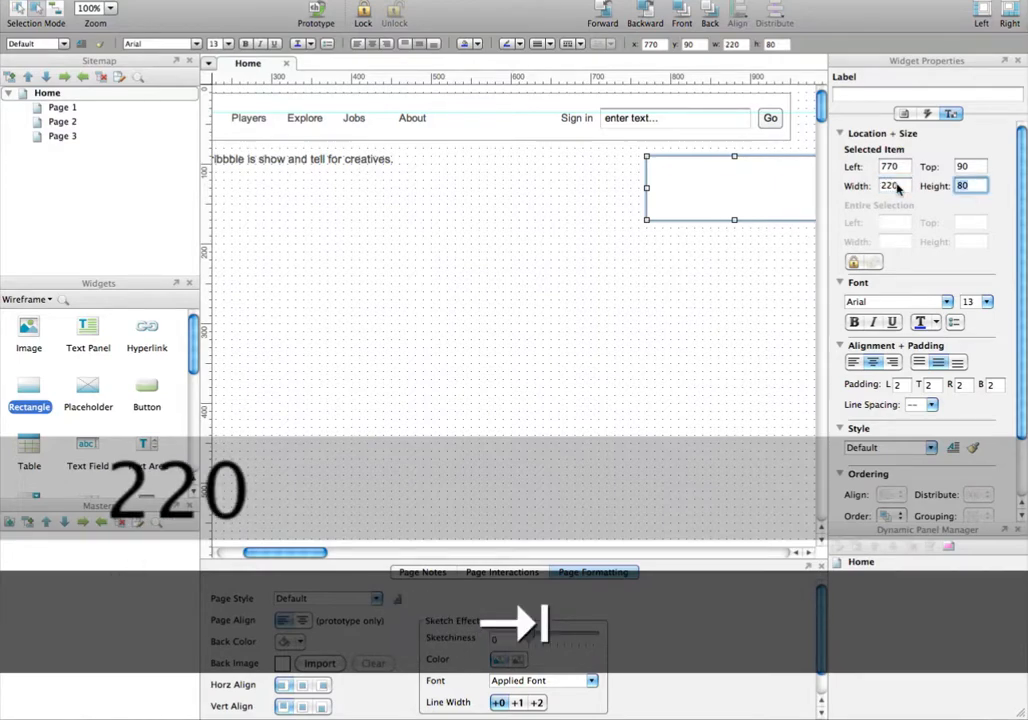
# Set the new rectangle below the search field to 220 wide by 39 tall
pyautogui.write('39')
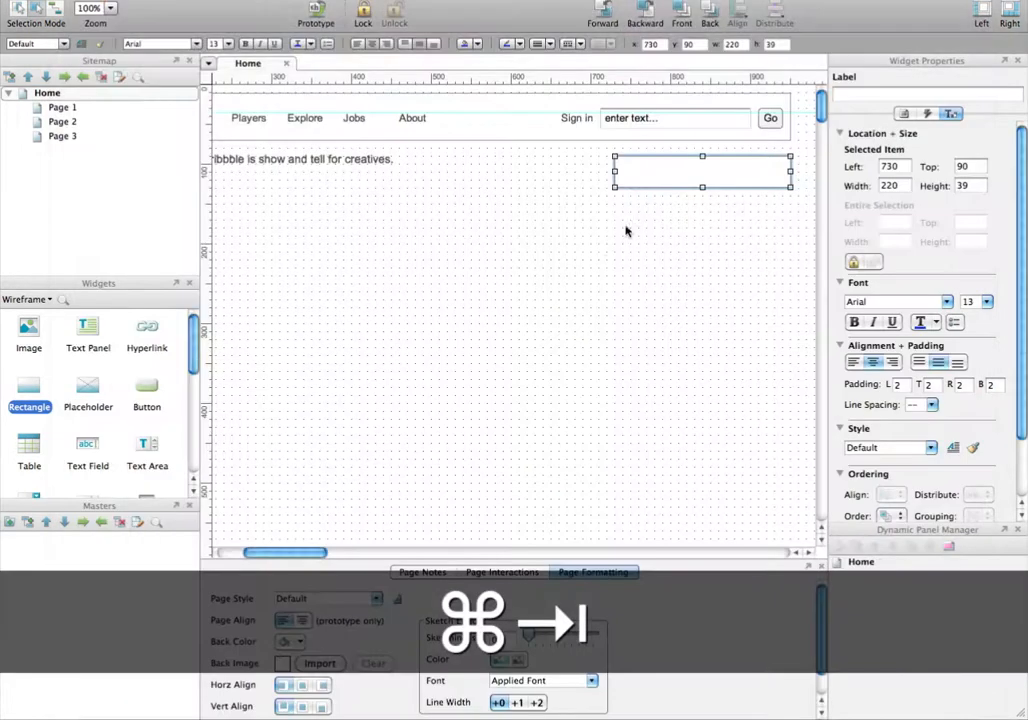
# Select the new box to change its button shape to a rounded rectangle
pyautogui.click(604, 254)
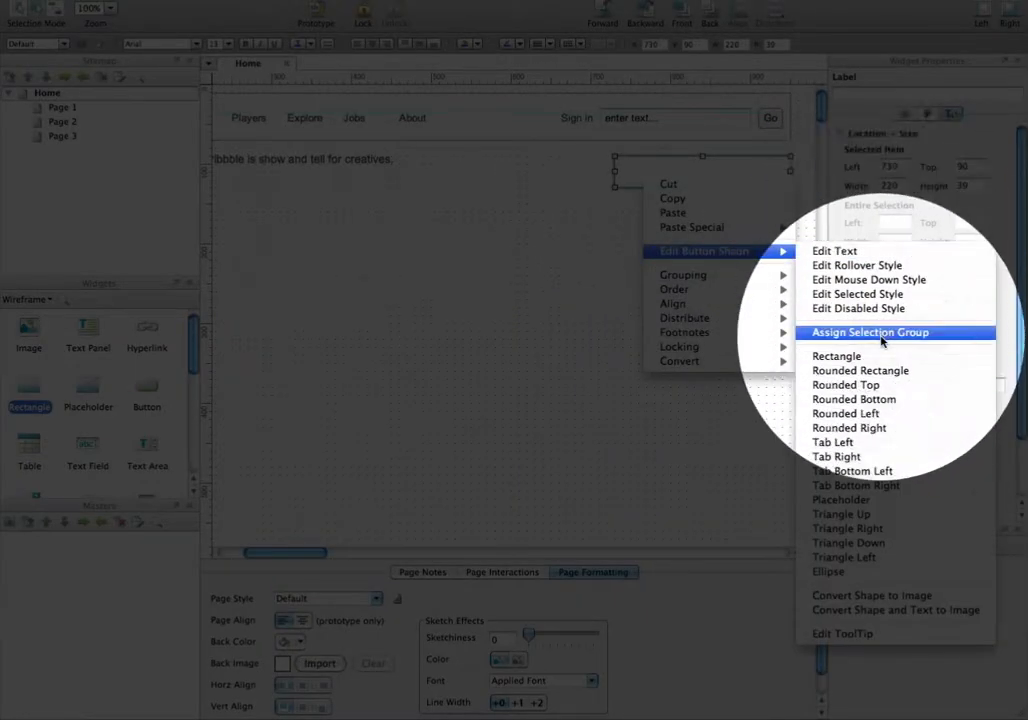
pyautogui.moveTo(860, 370)
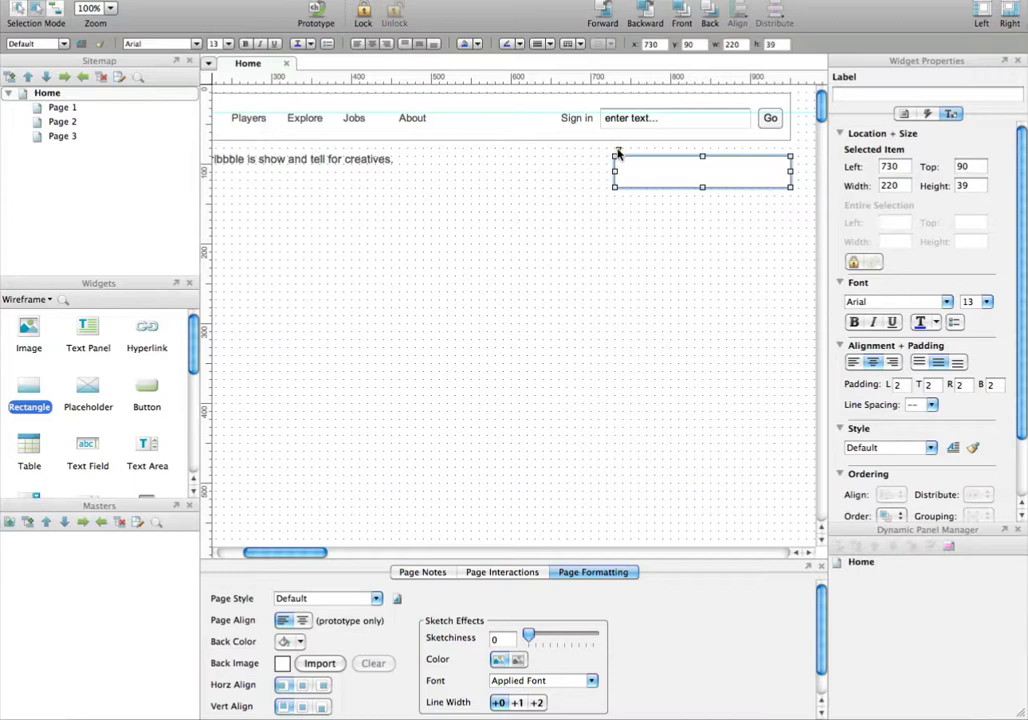
pyautogui.moveTo(620, 156)
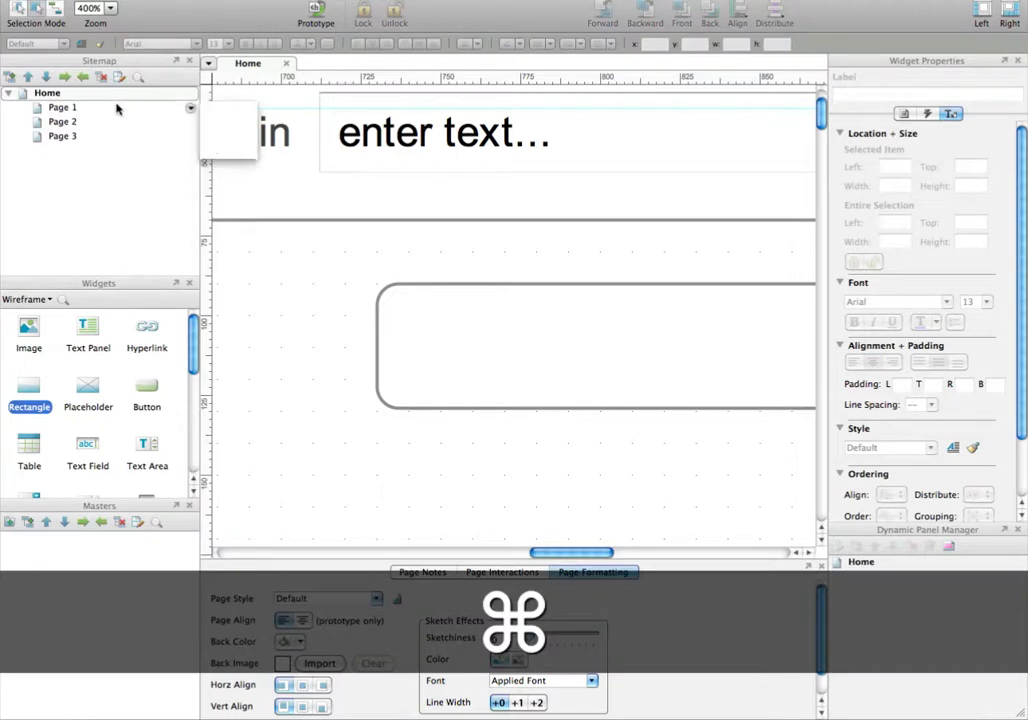
# Return to the canvas view after checking the rounded corners at zoom
pyautogui.click(108, 8)
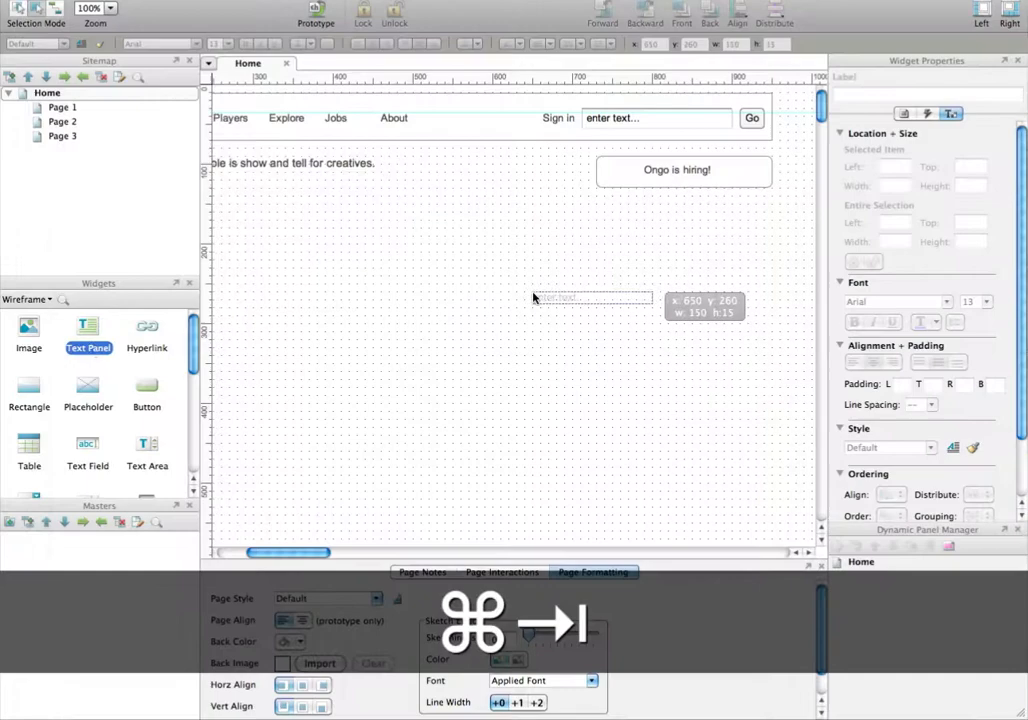
# Enter 'Interface designer' in the text panel and move it under the heading
pyautogui.write('Interface designer')
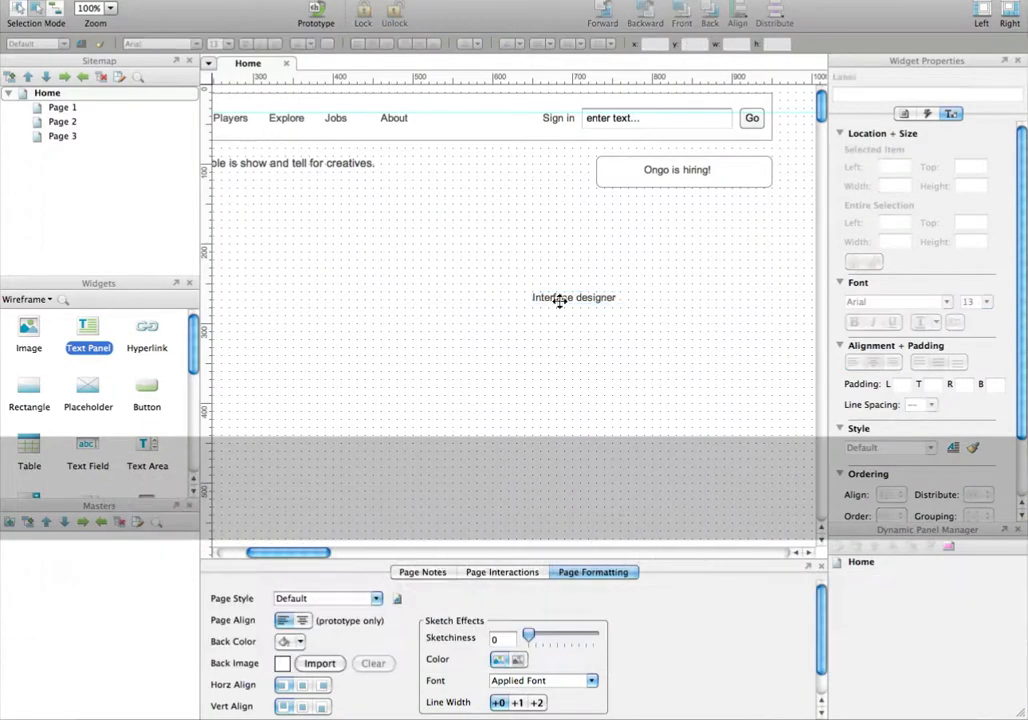
pyautogui.moveTo(572, 296); pyautogui.dragTo(684, 172)
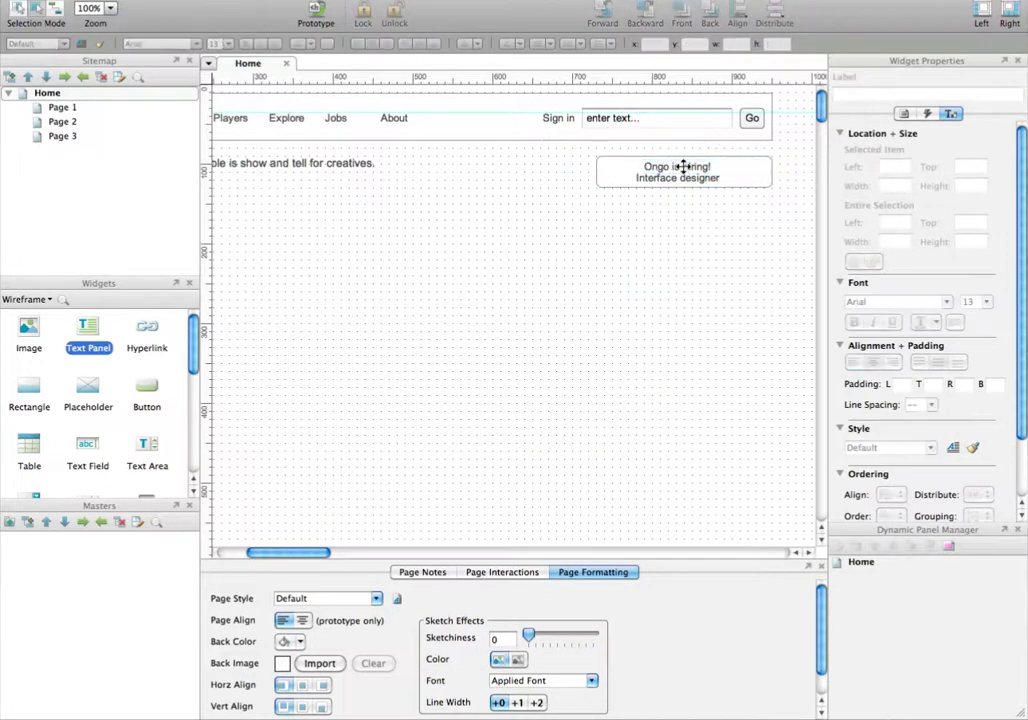
# Stretch the 'Interface designer' line to the 220 box width
pyautogui.click(684, 172)
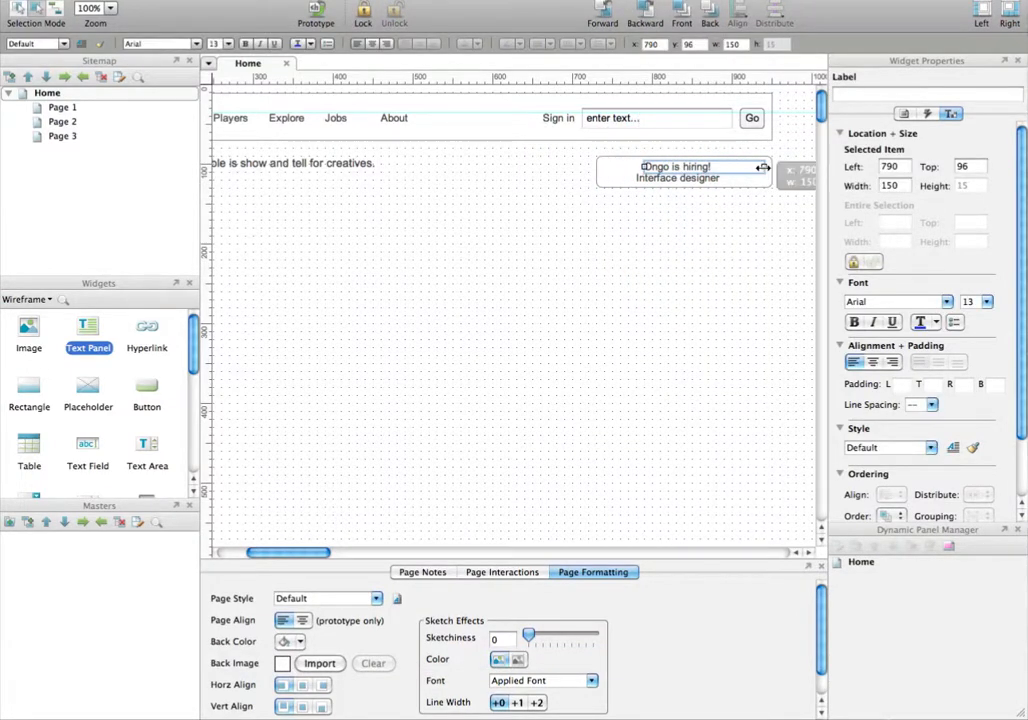
pyautogui.moveTo(764, 168)
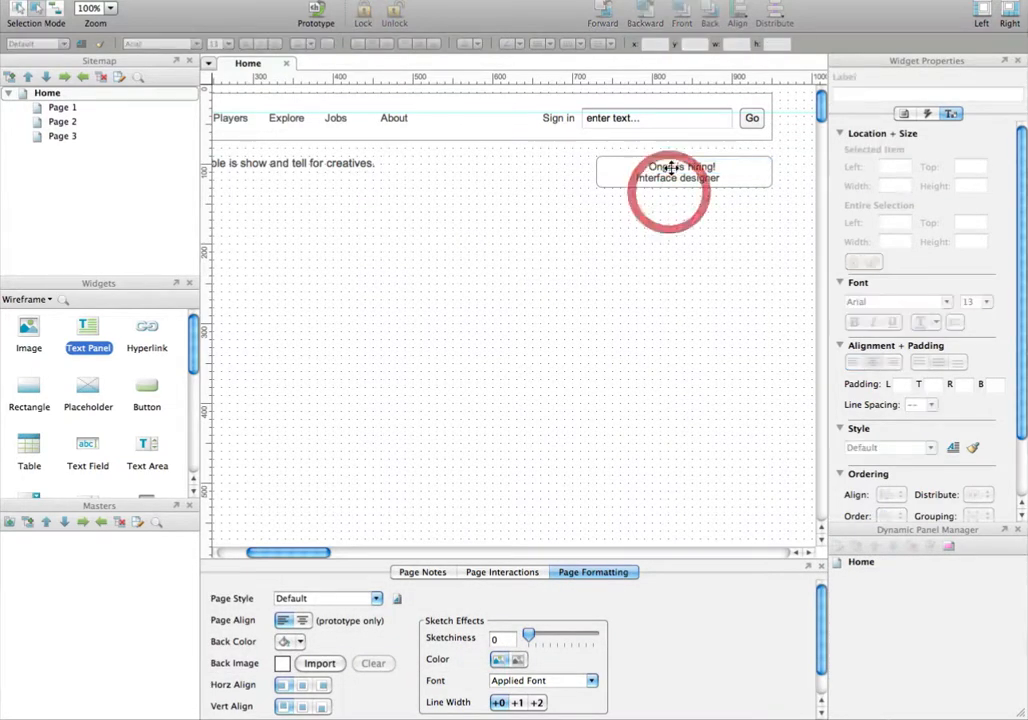
pyautogui.click(680, 170)
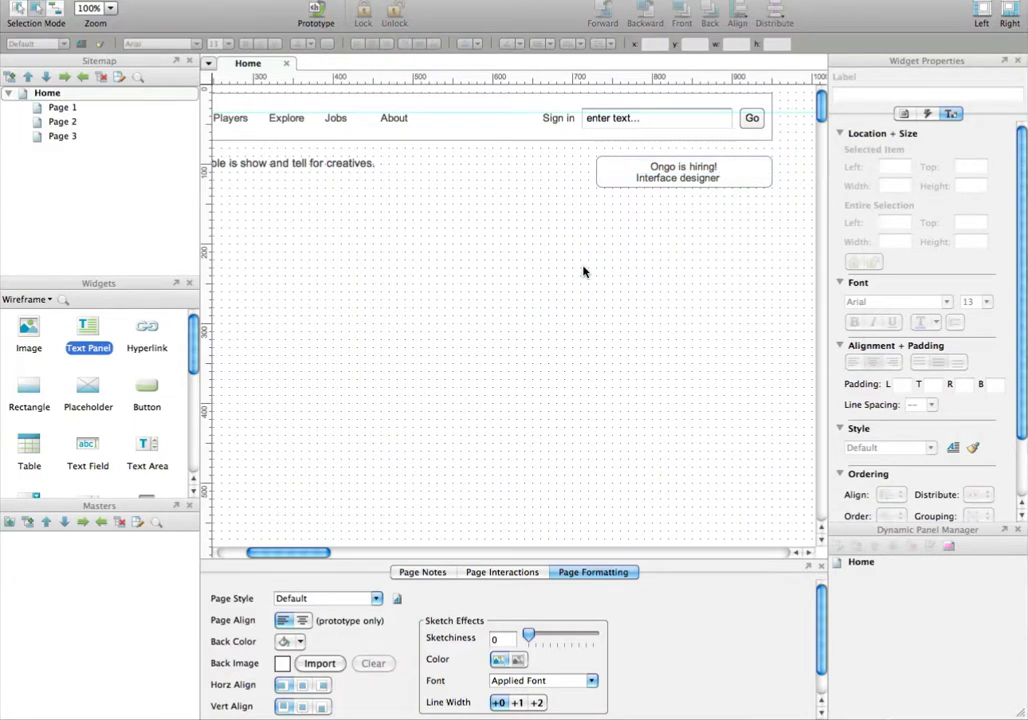
pyautogui.click(684, 172)
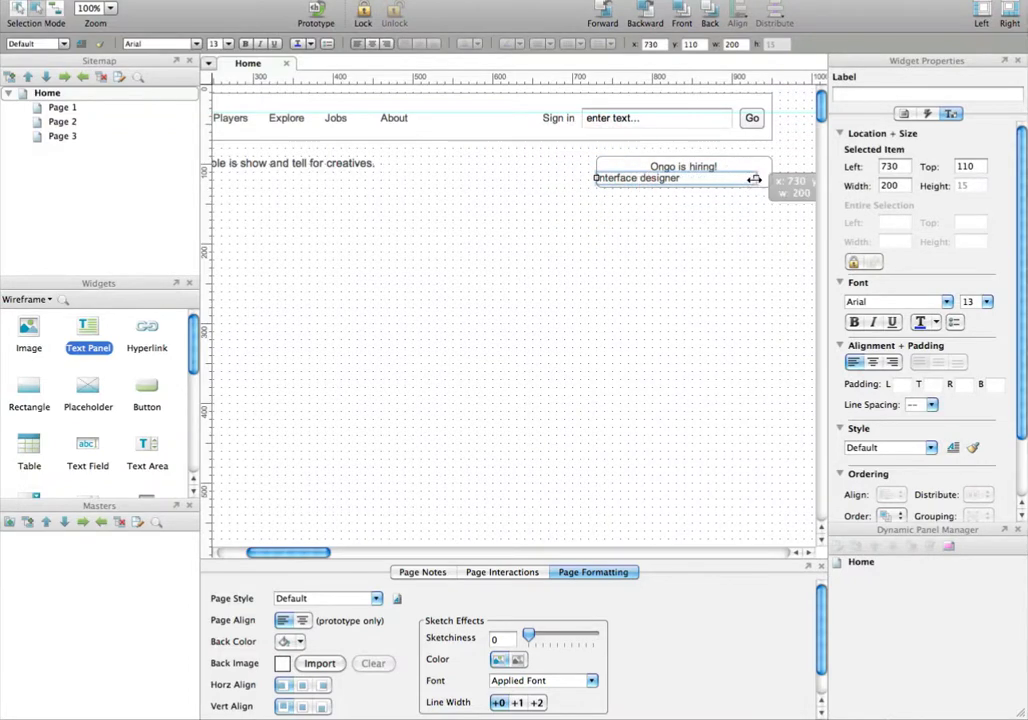
pyautogui.moveTo(756, 178); pyautogui.dragTo(772, 178)
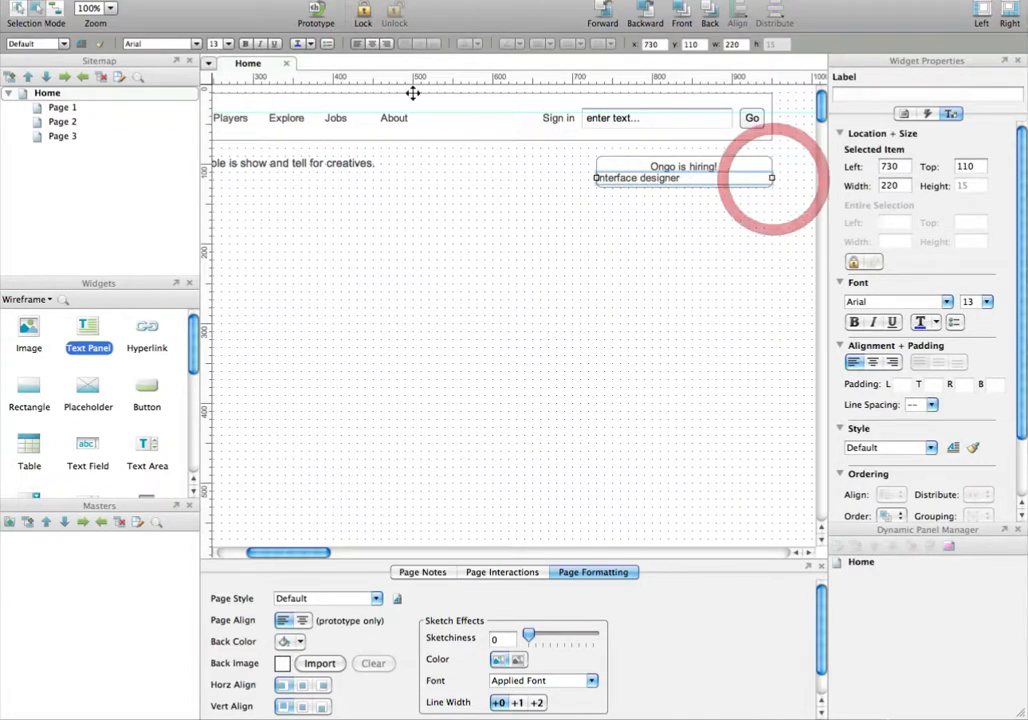
# Center 'Interface designer' and place it directly under 'Ongo is hiring!'
pyautogui.click(664, 218)
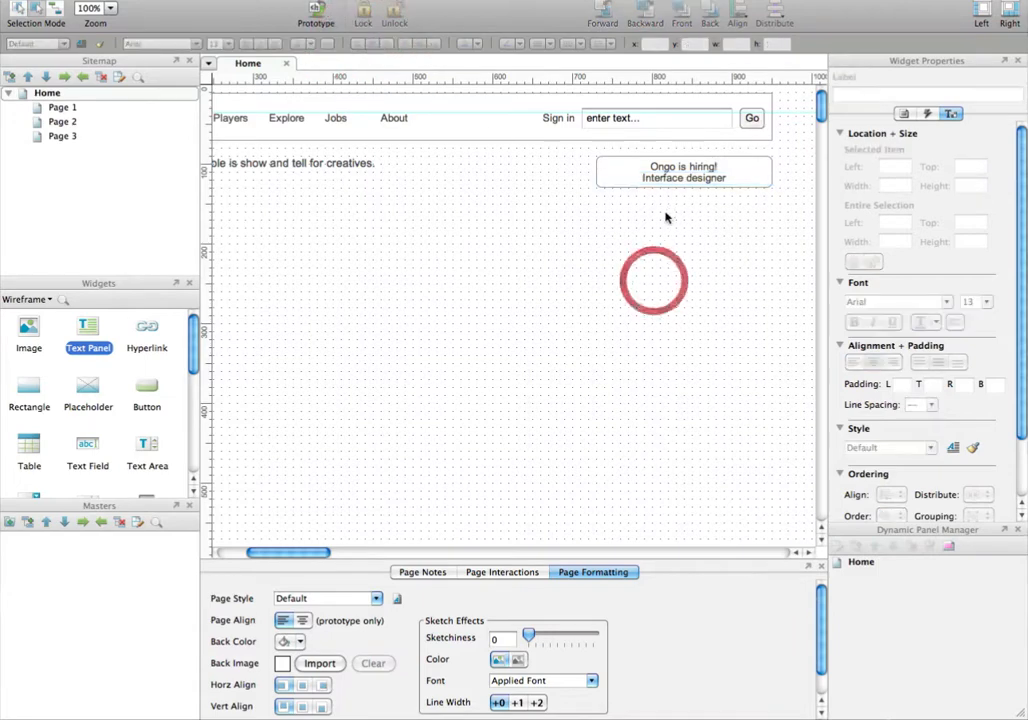
pyautogui.click(684, 172)
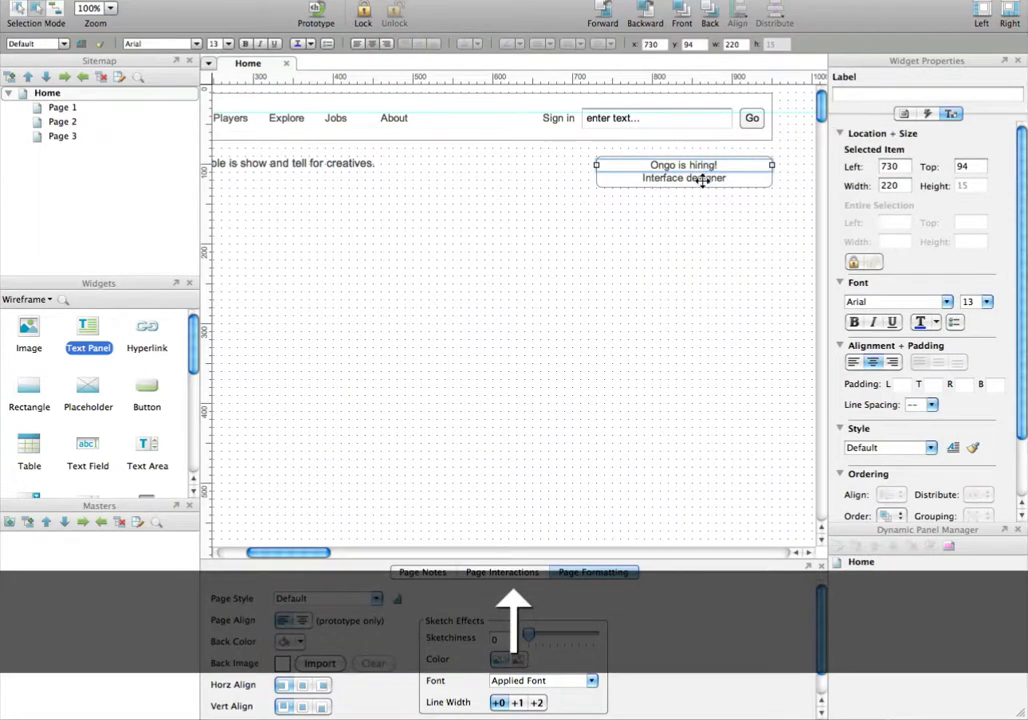
pyautogui.moveTo(684, 164); pyautogui.dragTo(684, 182)
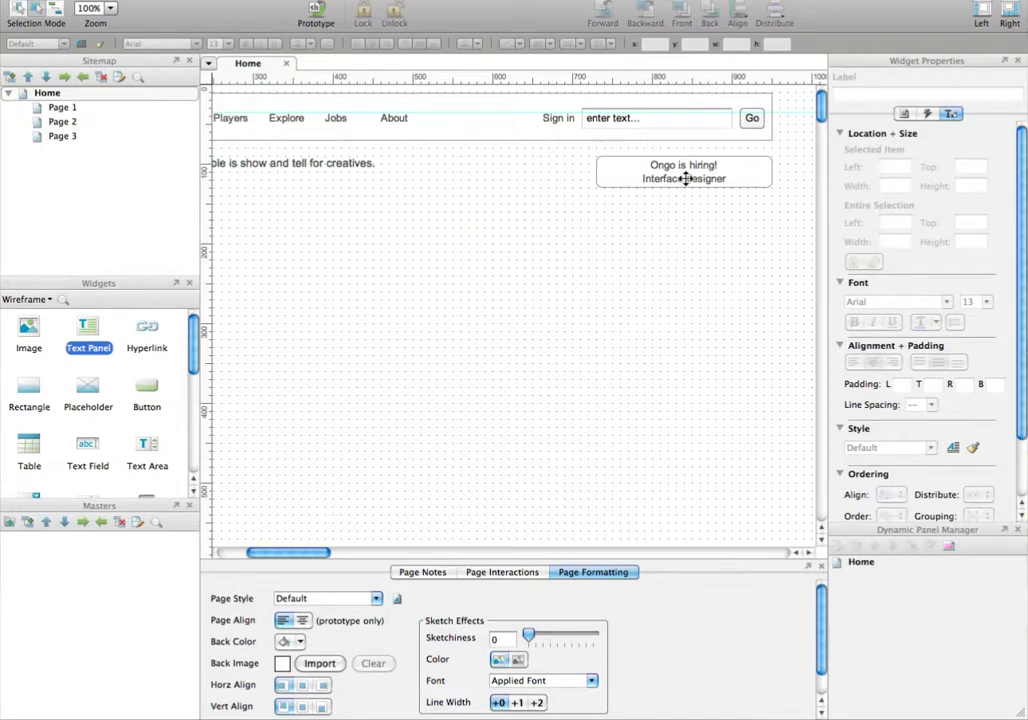
# Bold the 'Ongo is hiring!' headline with Cmd+B and select the combined ad box
pyautogui.click(684, 178)
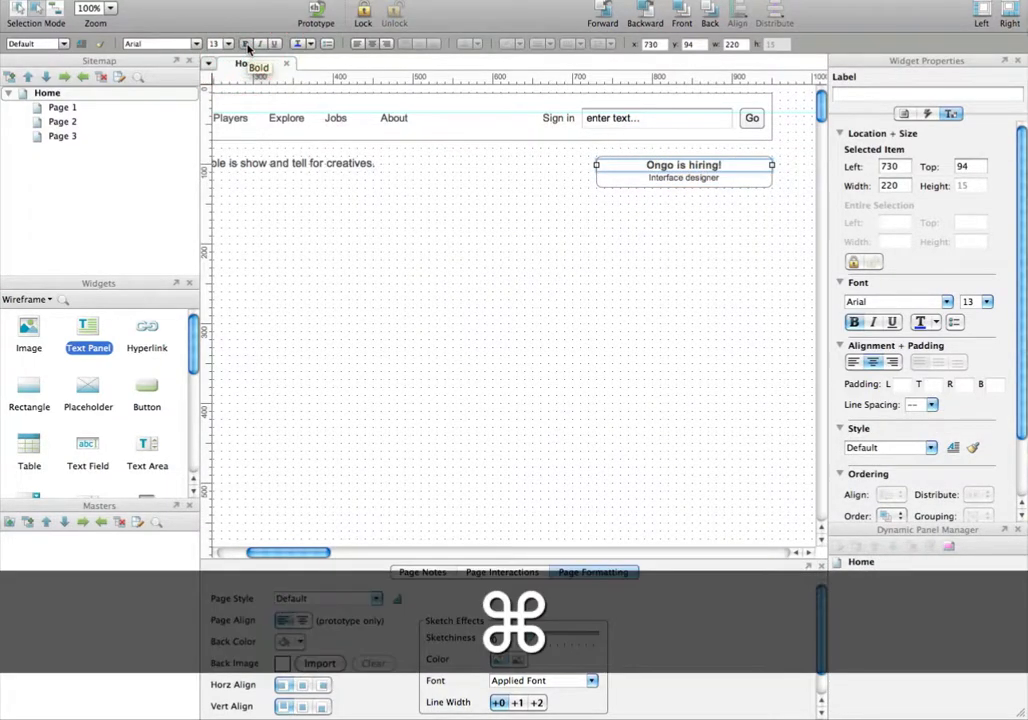
pyautogui.press('cmd+b')
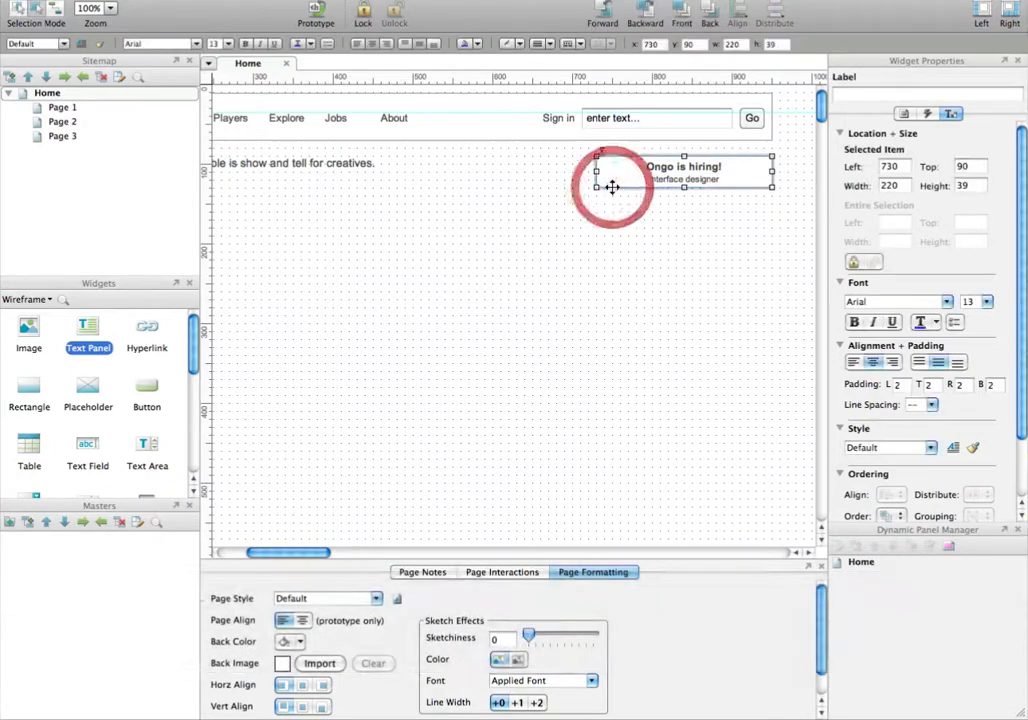
pyautogui.click(612, 188)
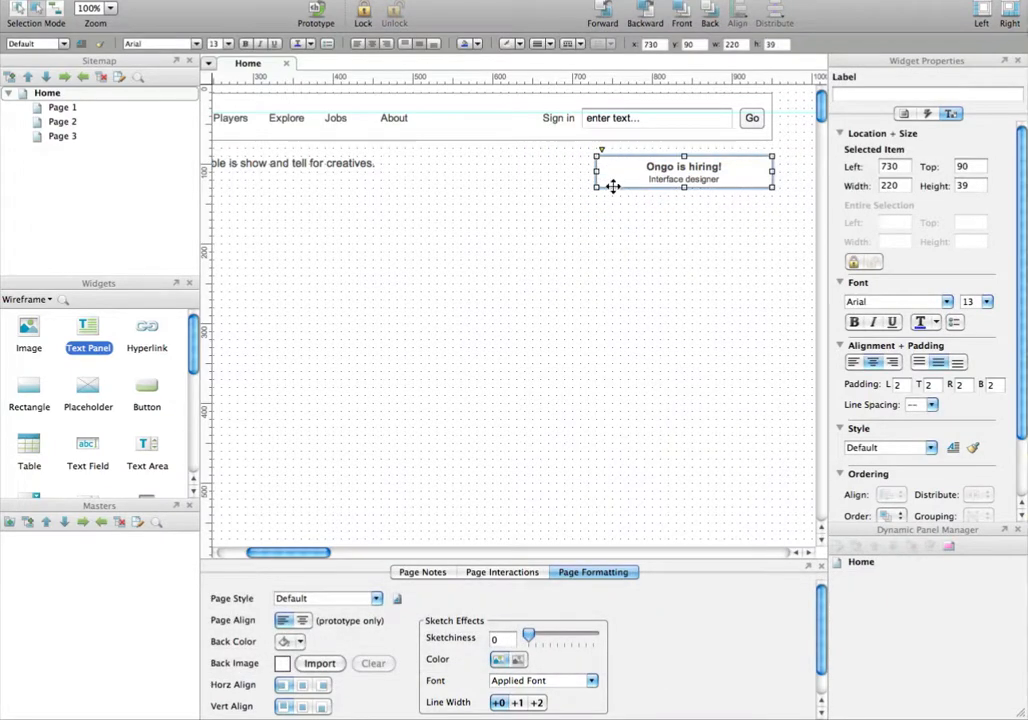
pyautogui.moveTo(484, 56)
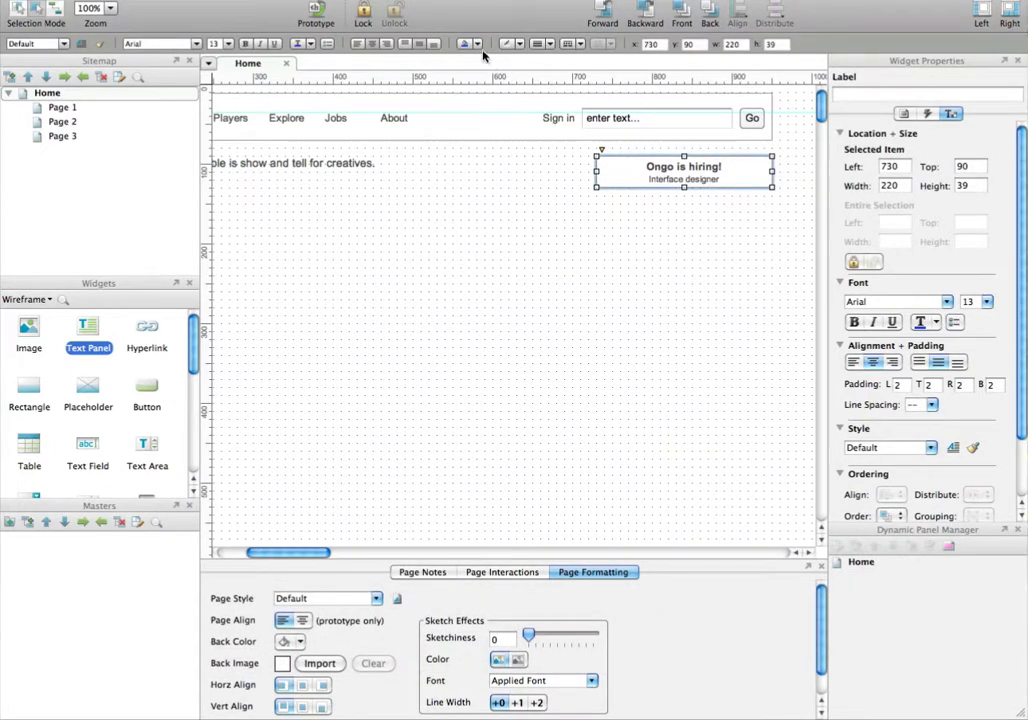
# Fill the ad box with light grey f1f1f1
pyautogui.click(476, 44)
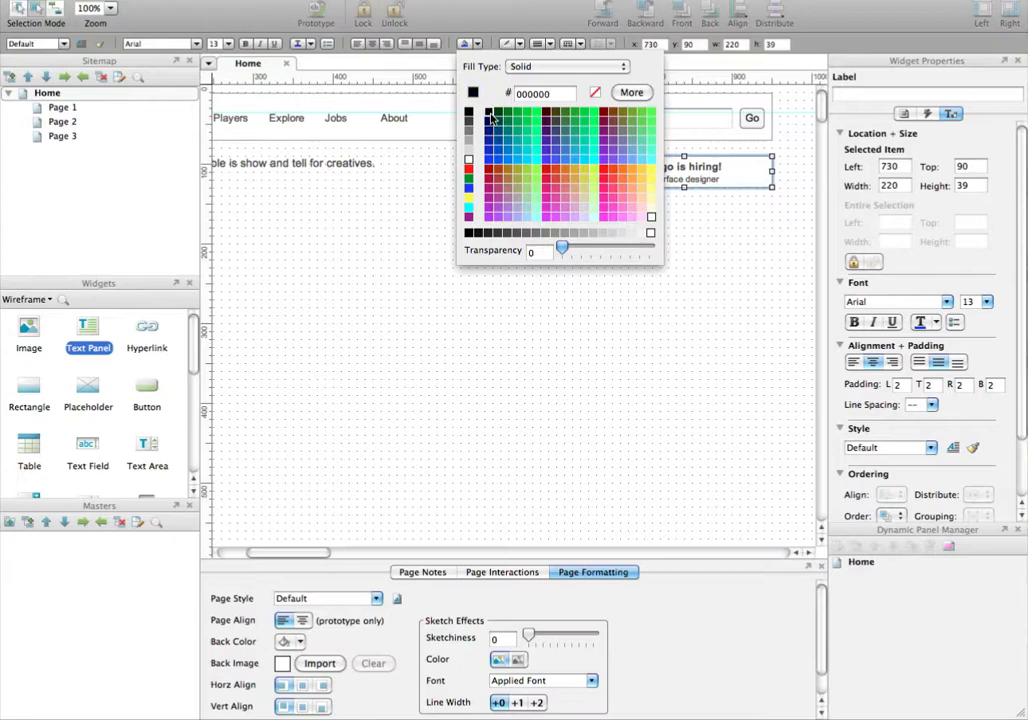
pyautogui.click(628, 192)
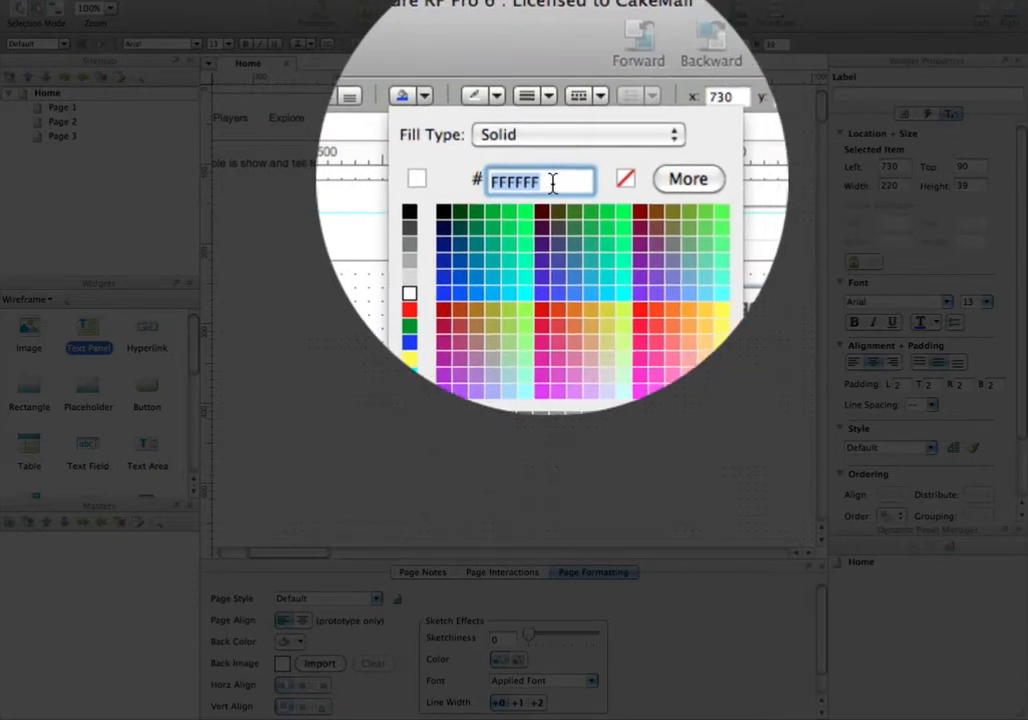
pyautogui.write('f1f1f1')
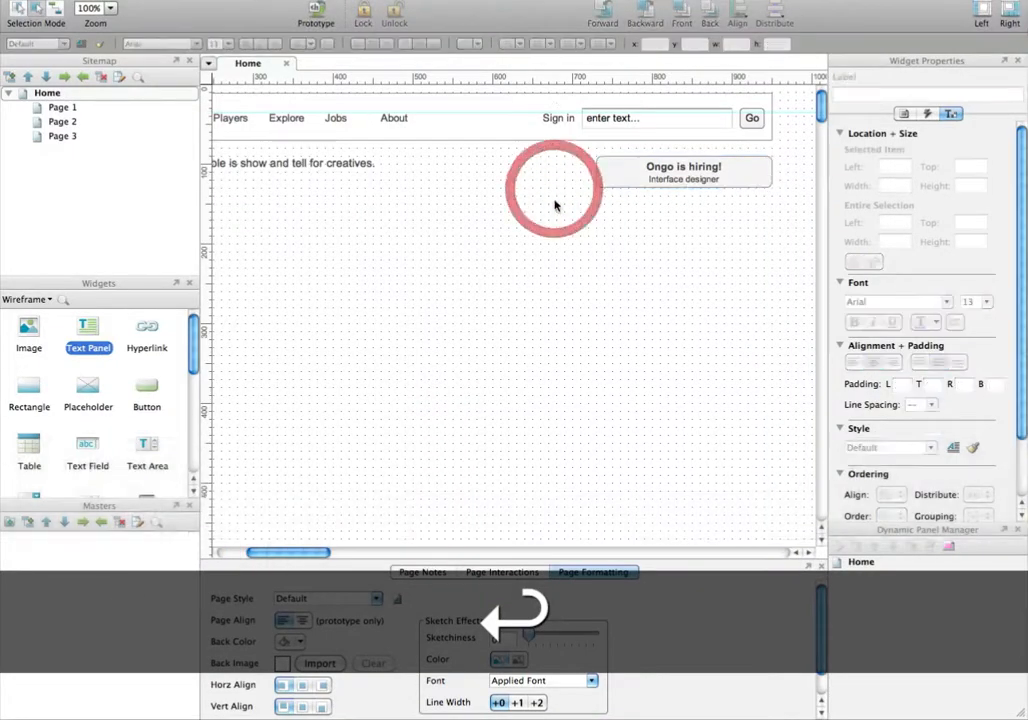
# Set the box outline colour to grey, trying 797979 then cccccc
pyautogui.click(684, 172)
pyautogui.write('ccccc')
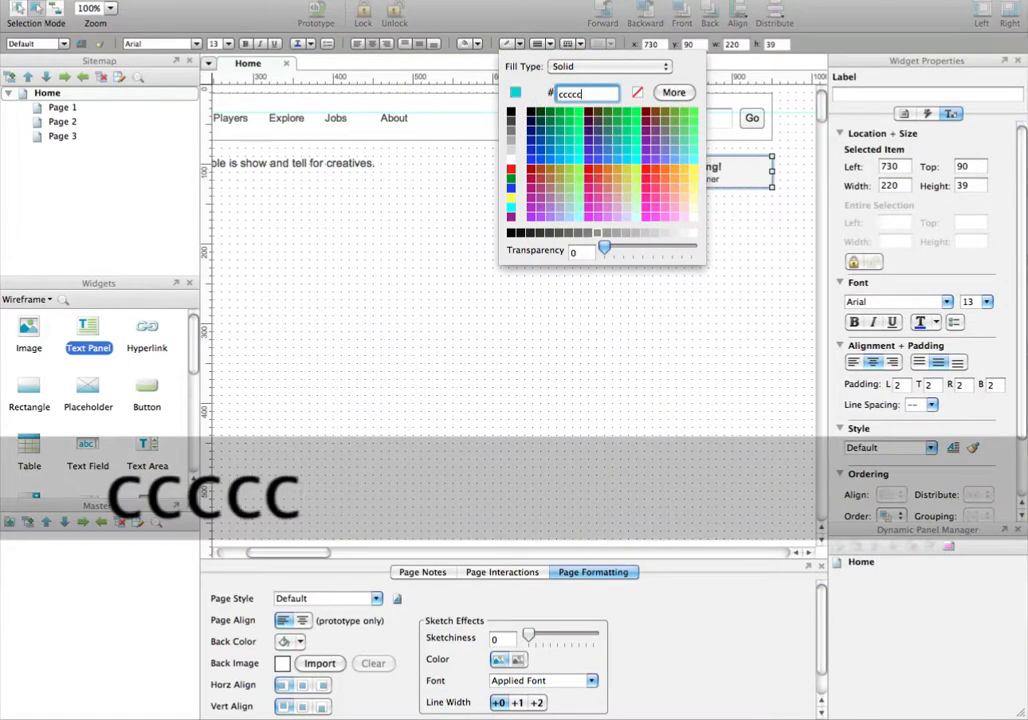
pyautogui.write('797979')
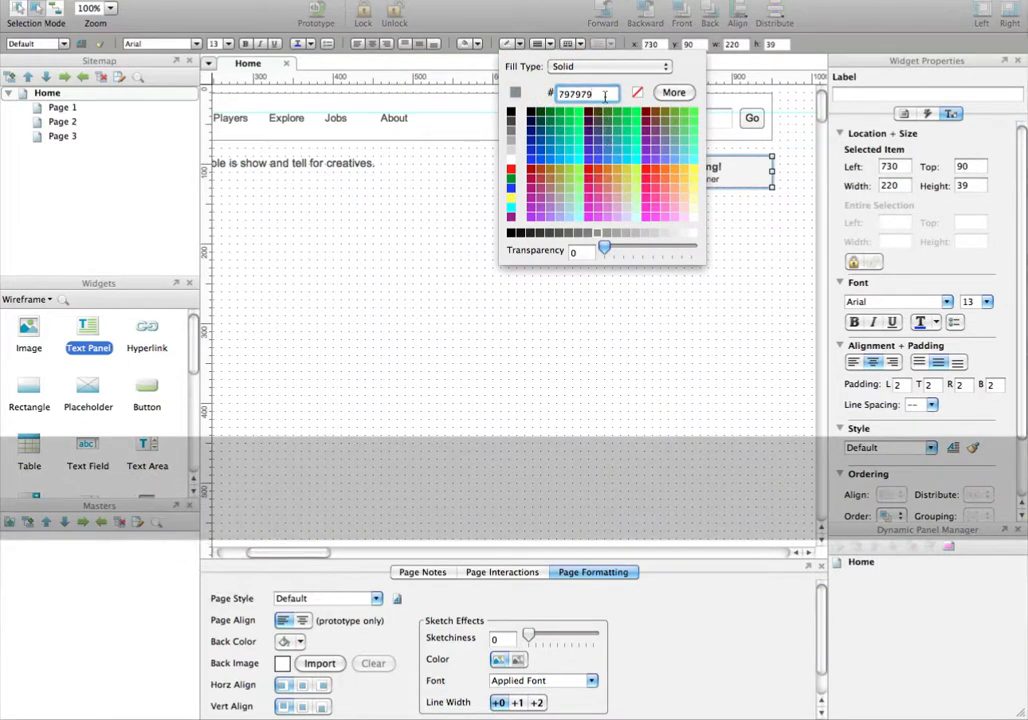
pyautogui.write('cccccc')
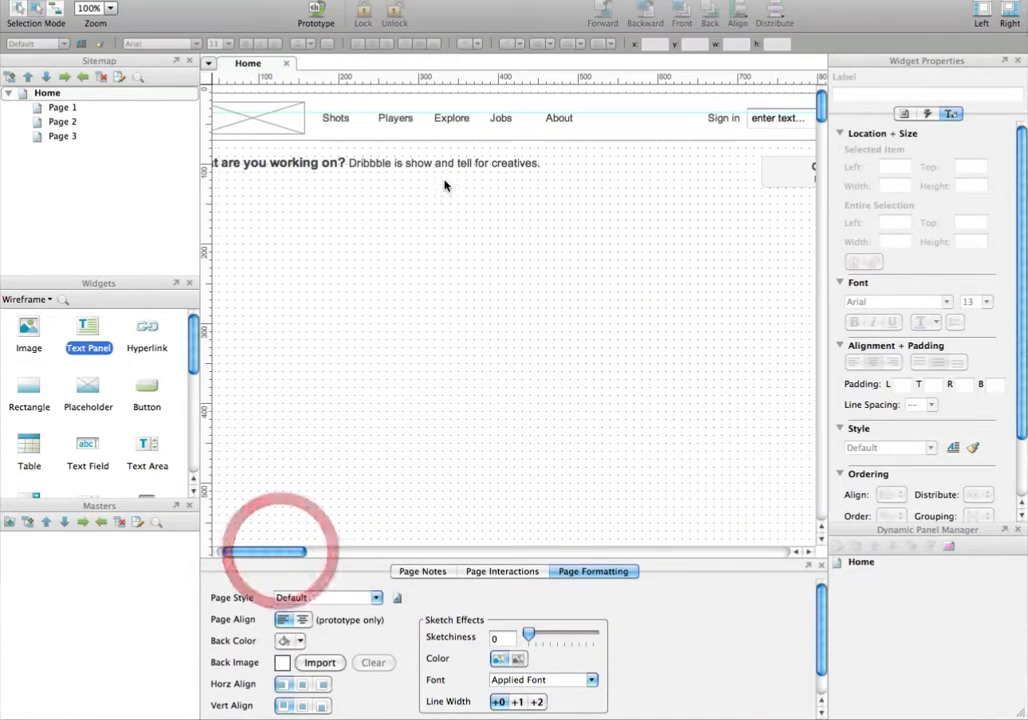
# Scroll the canvas back left to show the logo placeholder and full heading
pyautogui.click(380, 172)
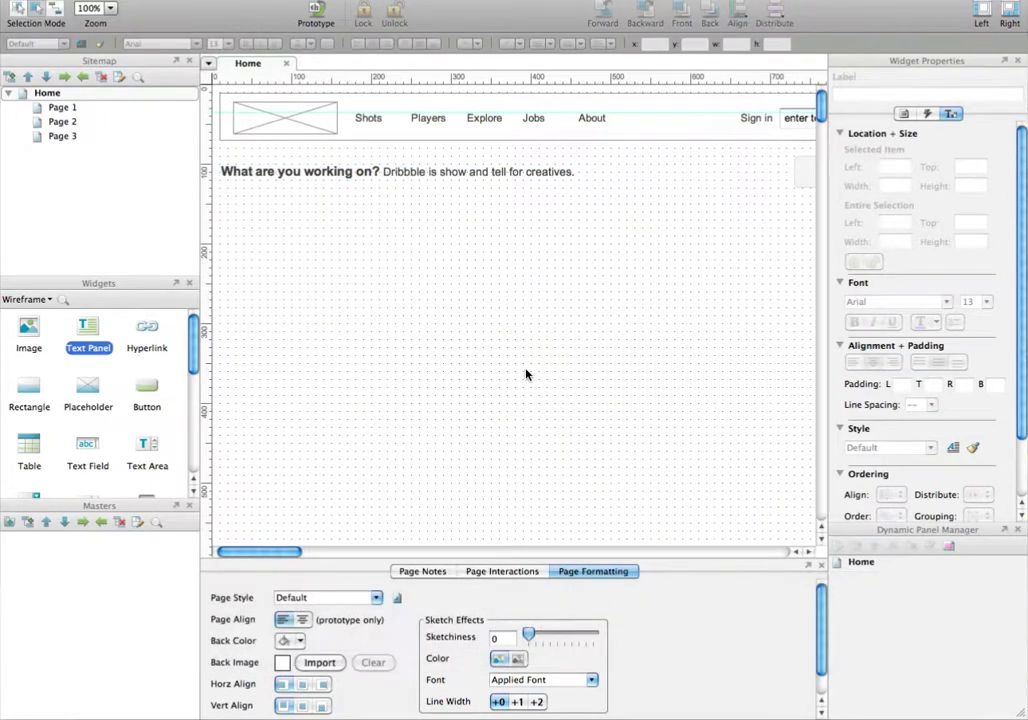
pyautogui.moveTo(528, 372)
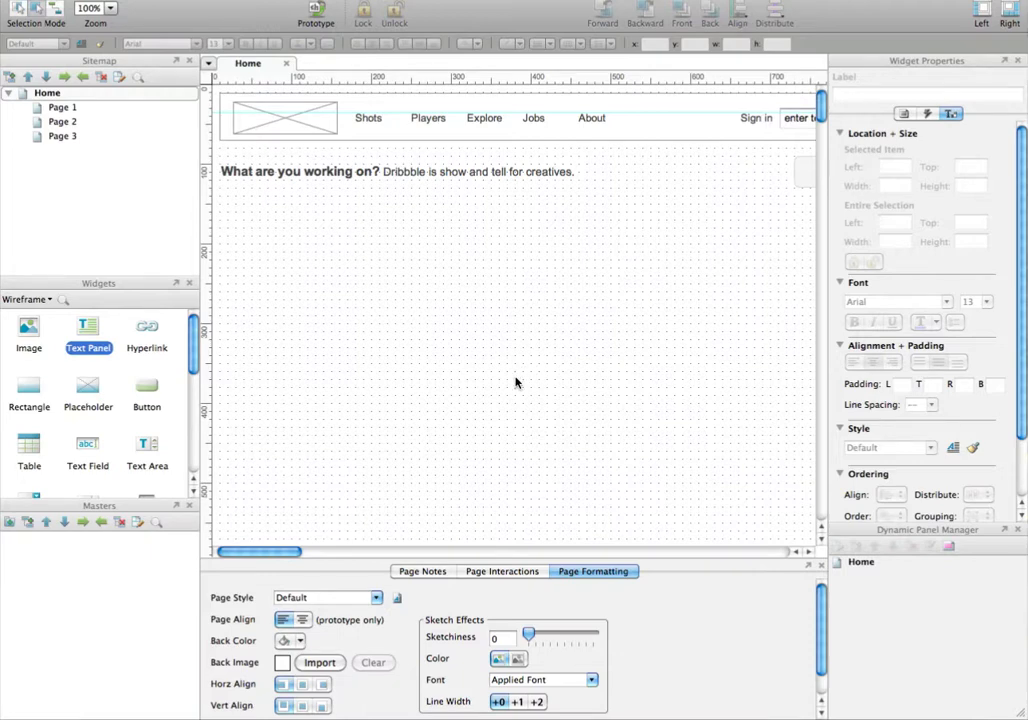
pyautogui.moveTo(500, 390)
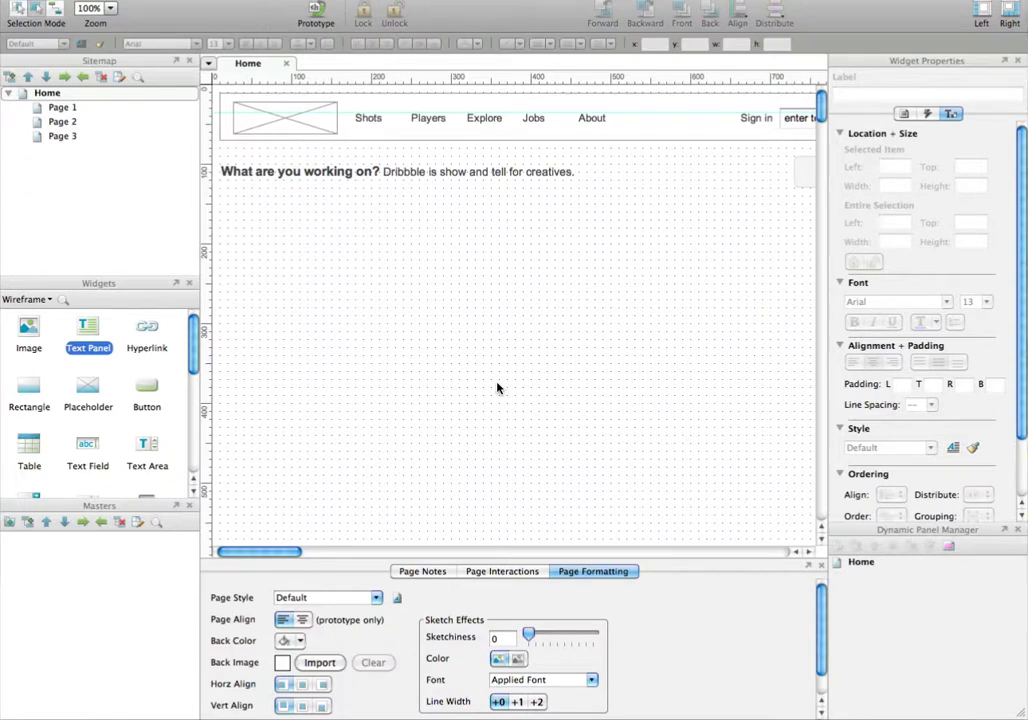
pyautogui.moveTo(348, 216)
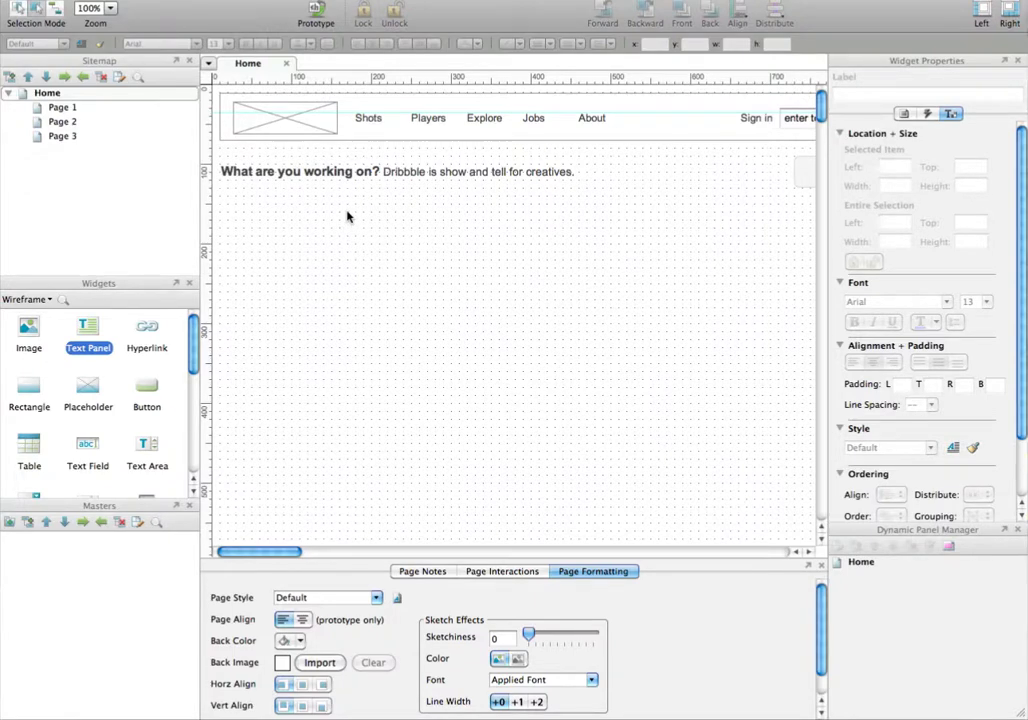
pyautogui.moveTo(330, 220)
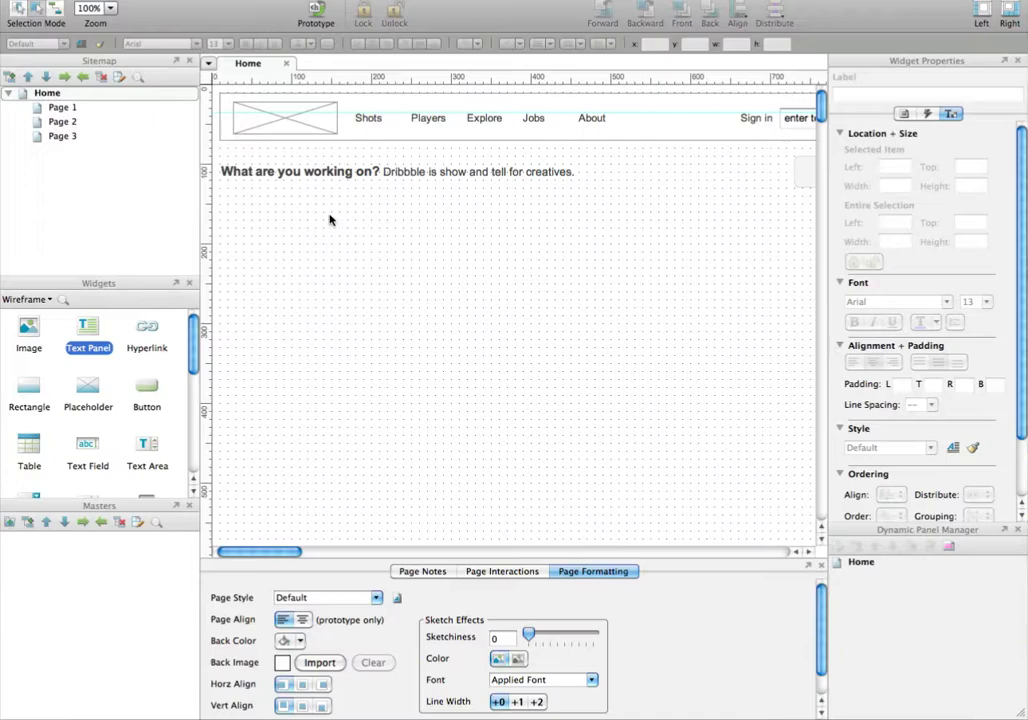